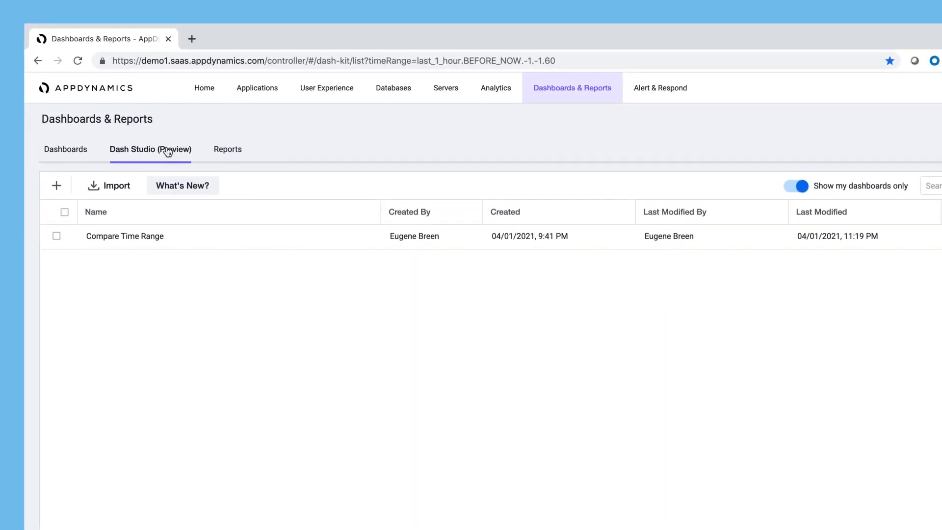
pyautogui.moveTo(55, 186)
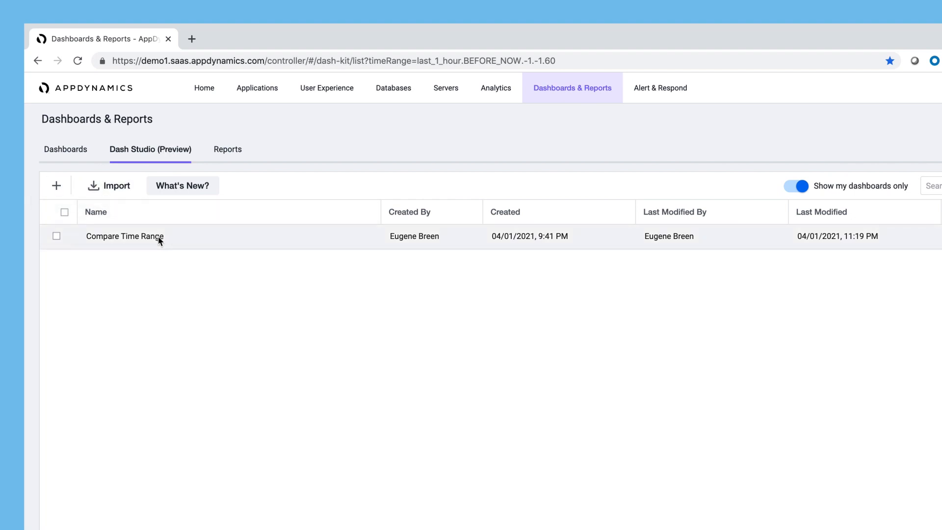
pyautogui.moveTo(159, 239)
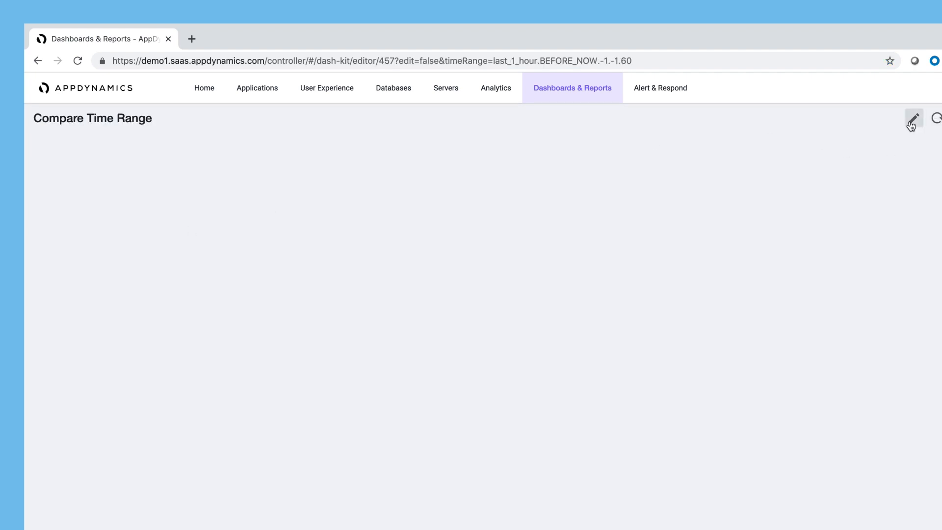
# - Enter edit mode on the Compare Time Range dashboard
pyautogui.click(914, 117)
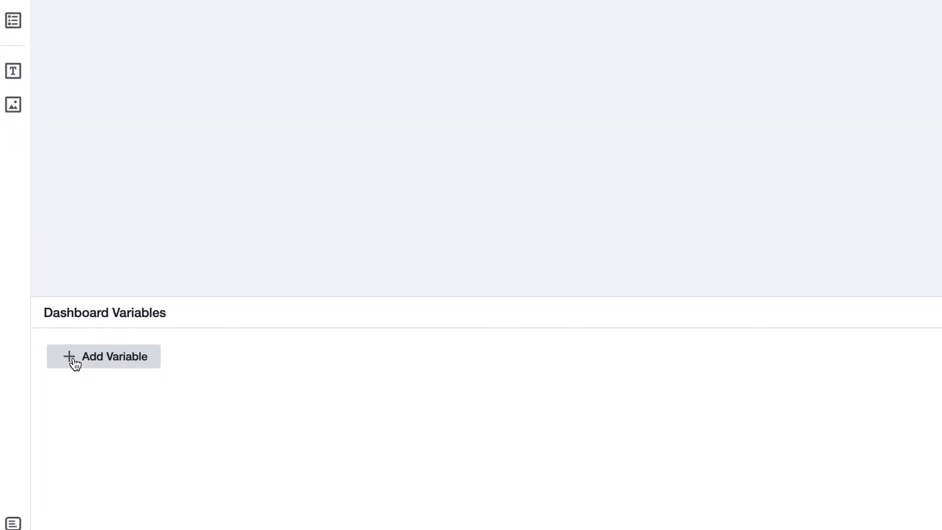
# - Add a dashboard variable BT of type Business Transactions on the Ecommerce application
pyautogui.click(104, 356)
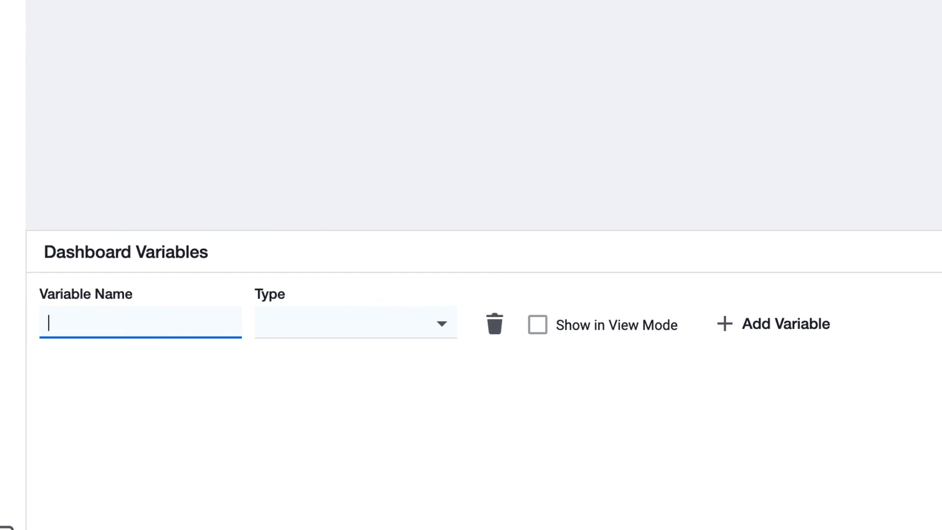
pyautogui.write('BT')
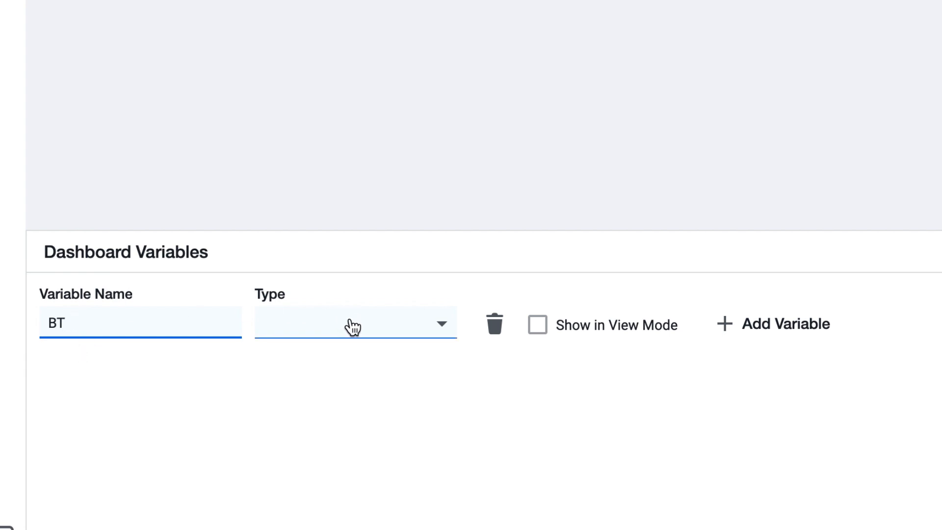
pyautogui.click(354, 322)
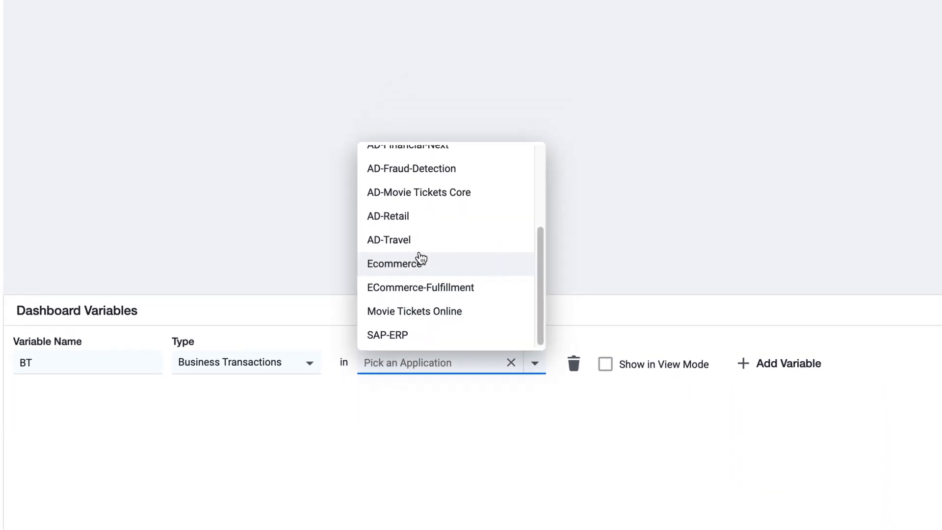
pyautogui.click(392, 263)
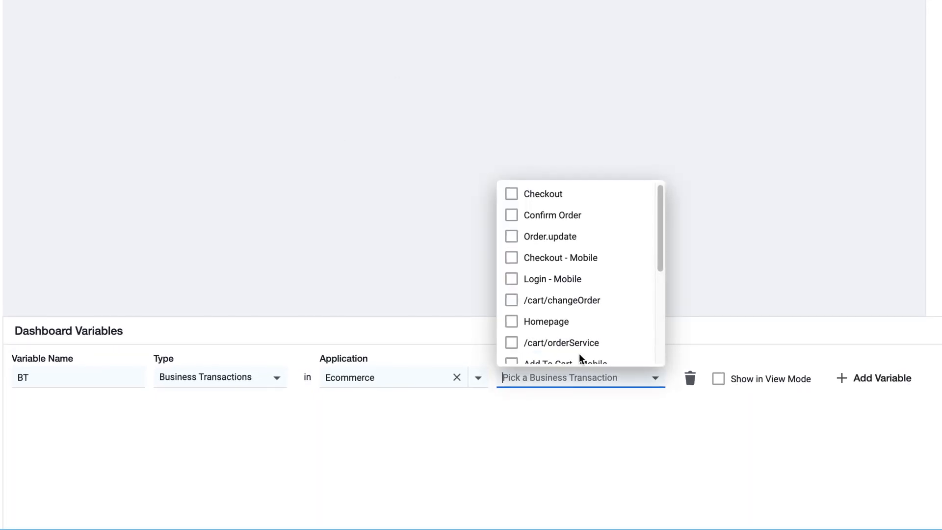
pyautogui.click(511, 194)
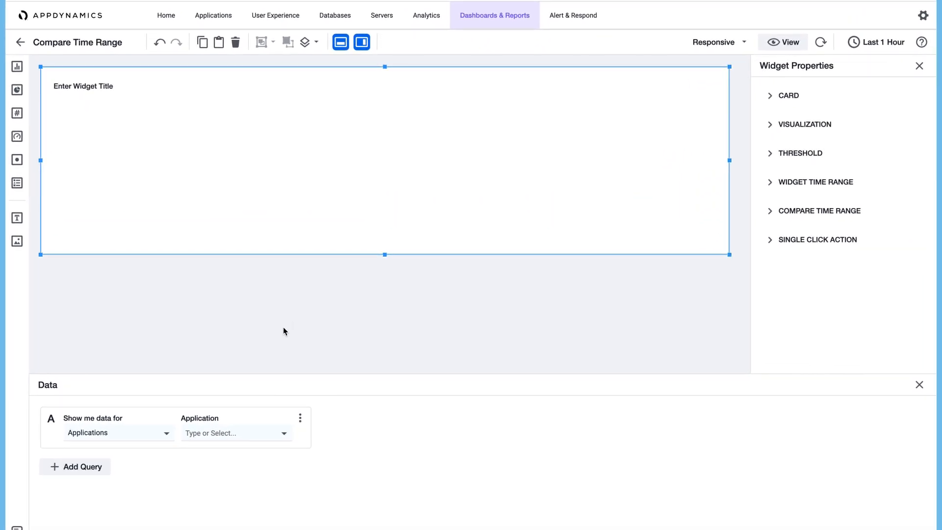
# - Query Business Transactions in Ecommerce named $BT, charting Average Response Time (ms)
pyautogui.click(118, 433)
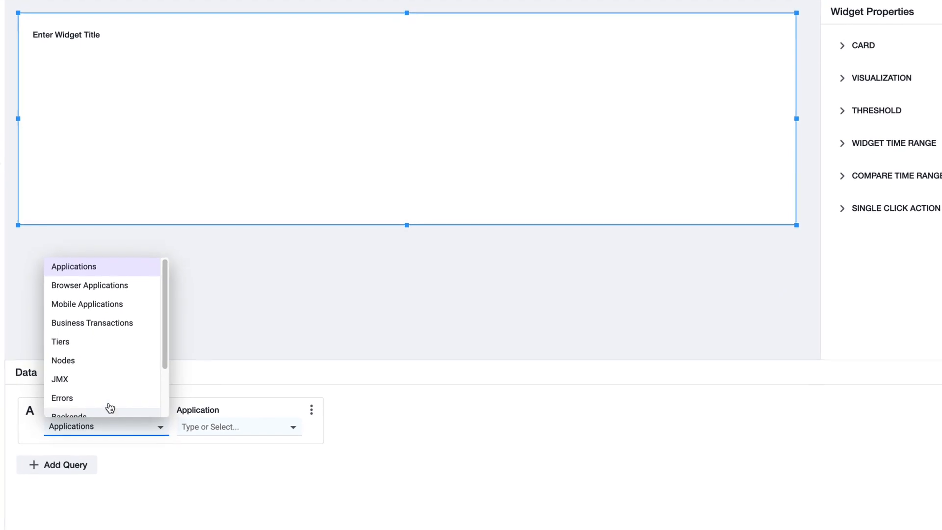
pyautogui.click(93, 323)
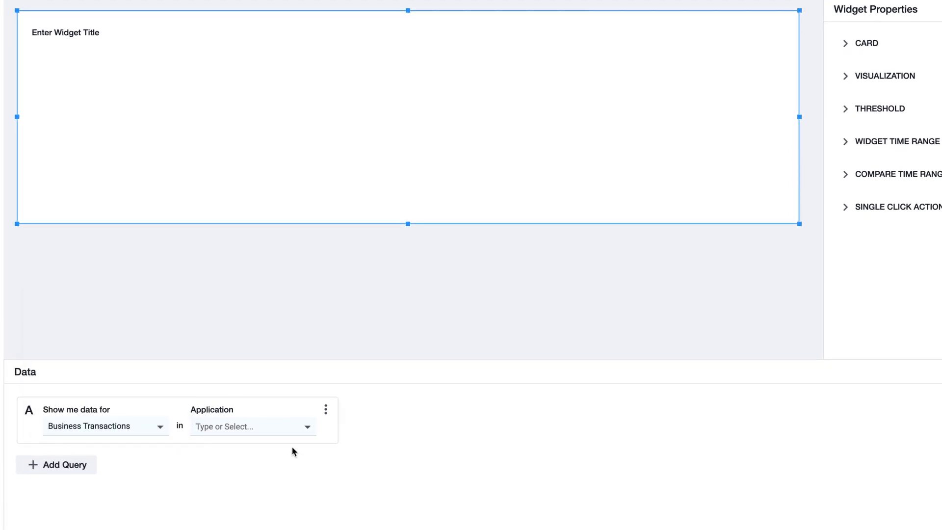
pyautogui.click(253, 426)
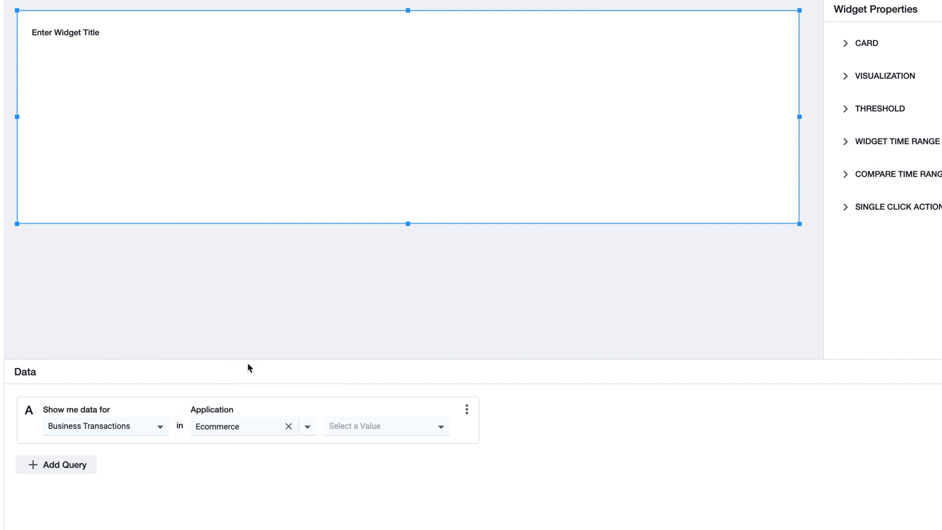
pyautogui.click(386, 426)
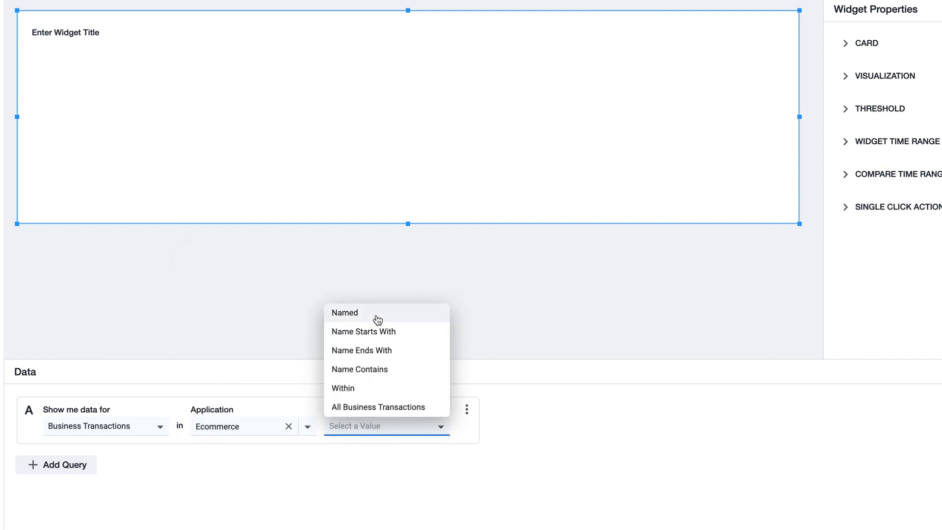
pyautogui.click(343, 313)
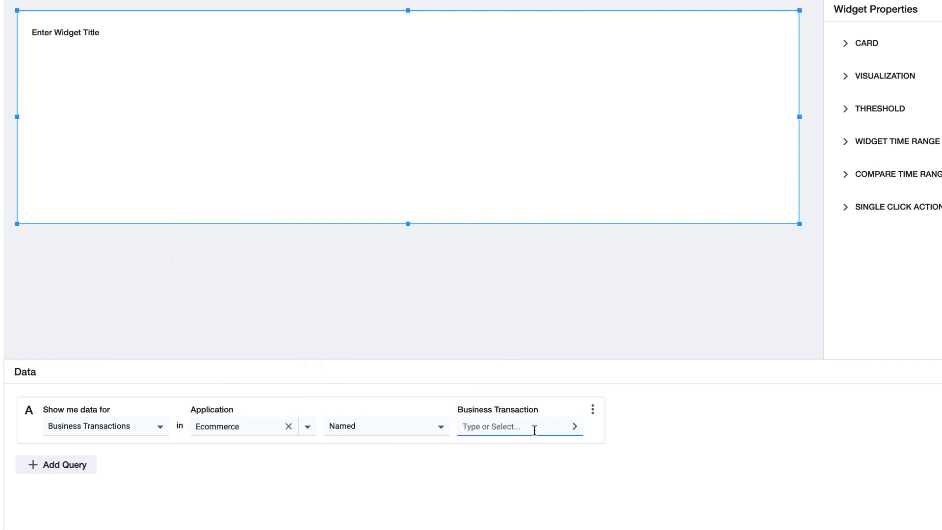
pyautogui.click(516, 427)
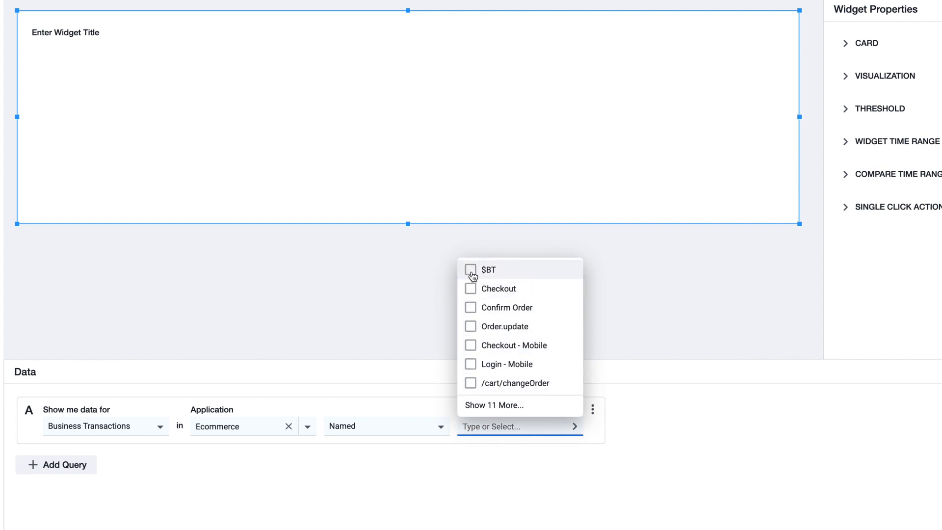
pyautogui.click(470, 270)
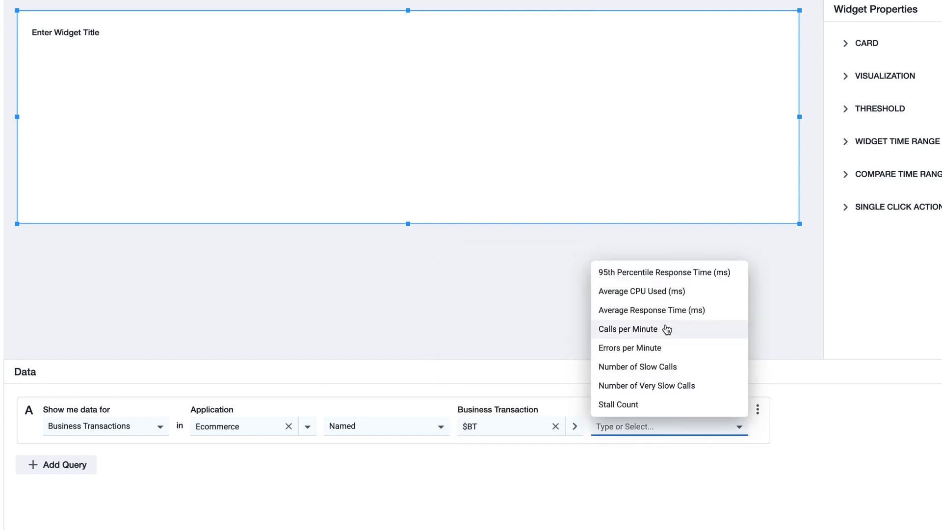
pyautogui.click(651, 310)
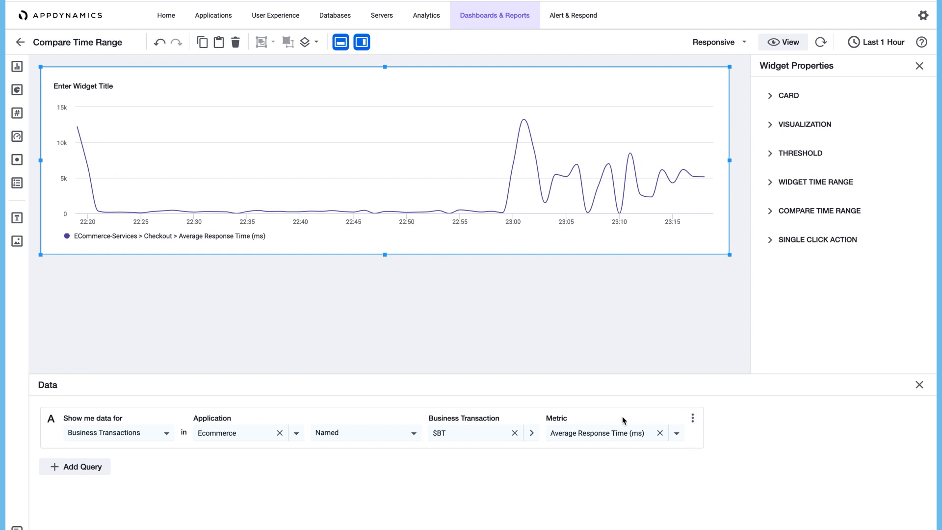
# - Enable Show Baseline in the query's extra options so Daily Trend plots alongside response time
pyautogui.click(693, 418)
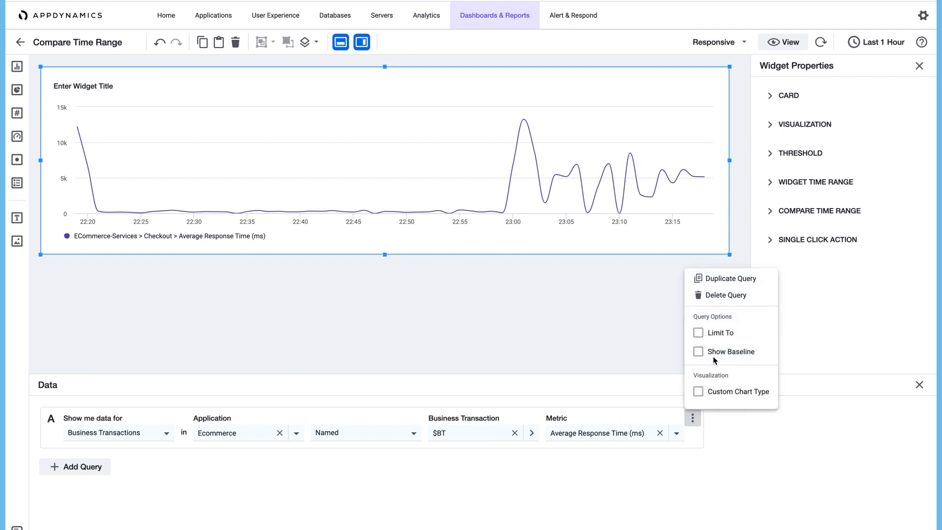
pyautogui.click(697, 351)
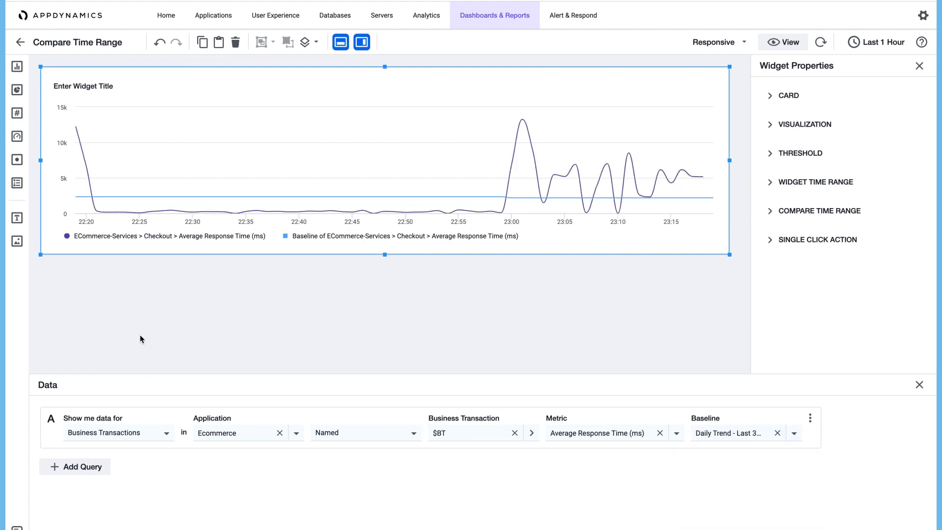
pyautogui.moveTo(152, 246)
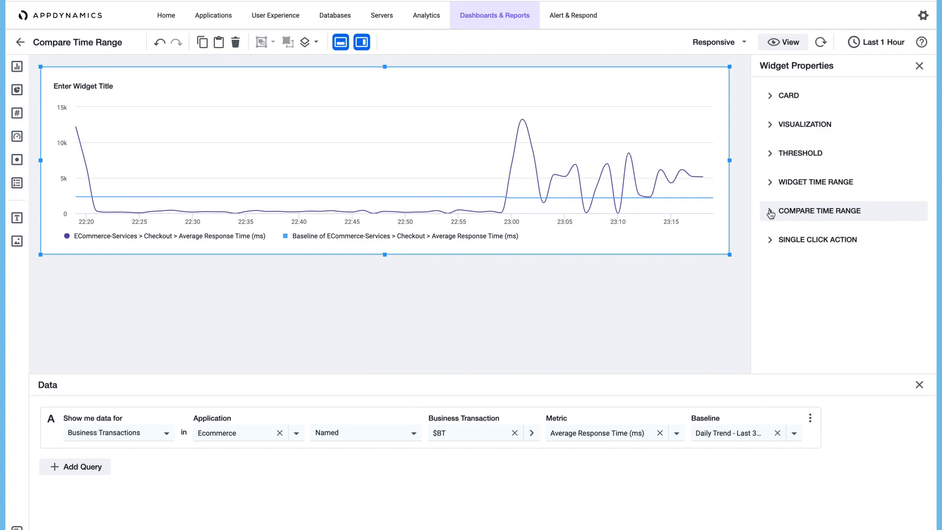
# - Set the widget's Compare Time Range to a Time Shift of 1 Weeks
pyautogui.click(819, 211)
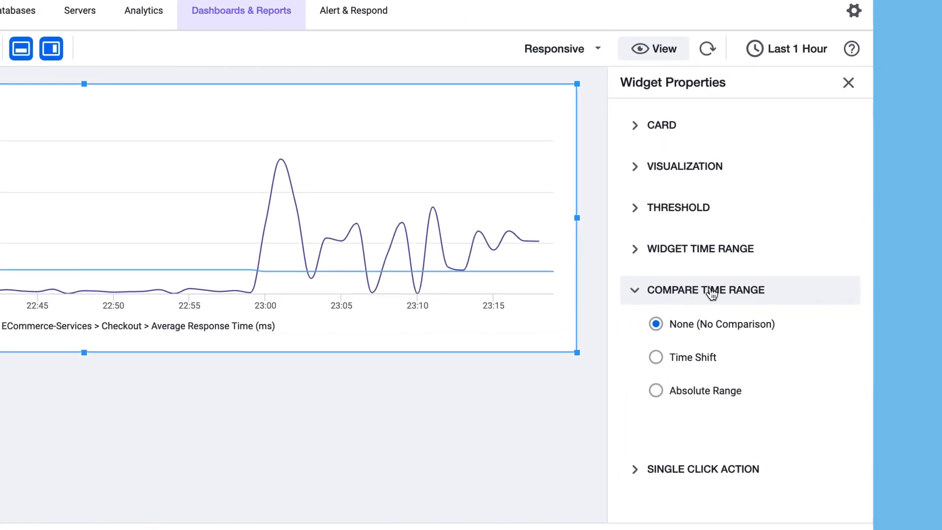
pyautogui.click(655, 357)
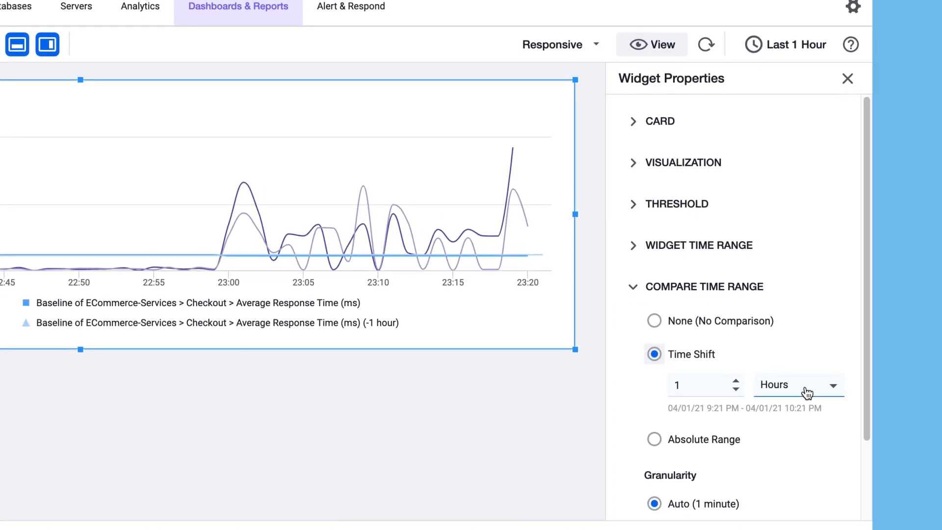
pyautogui.click(798, 384)
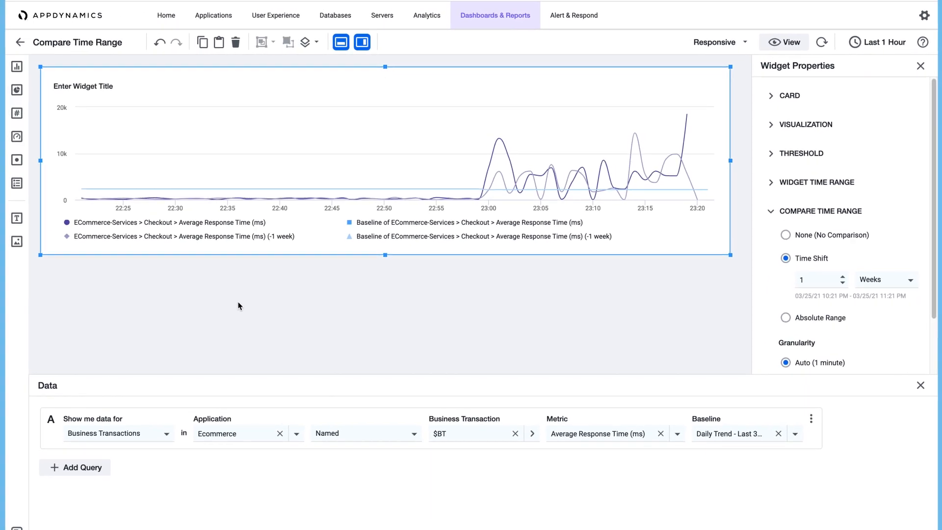
pyautogui.click(918, 64)
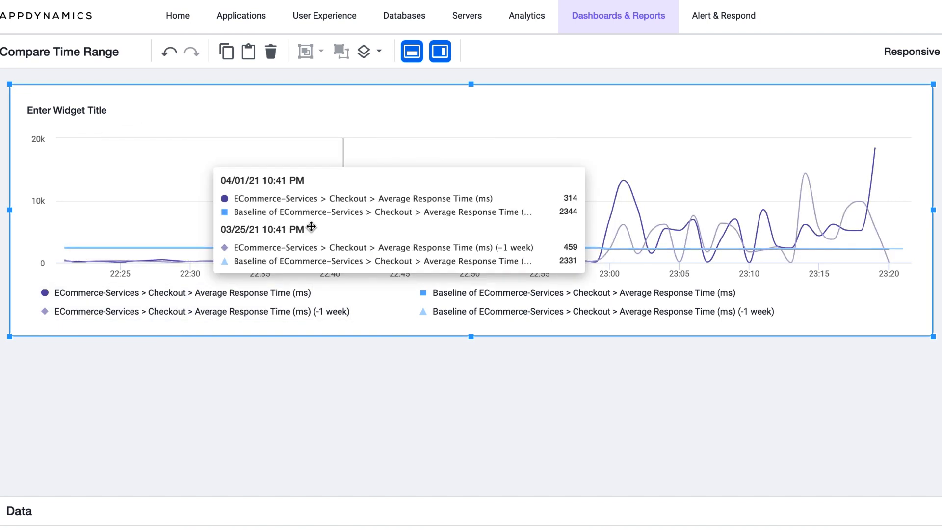
pyautogui.moveTo(204, 296)
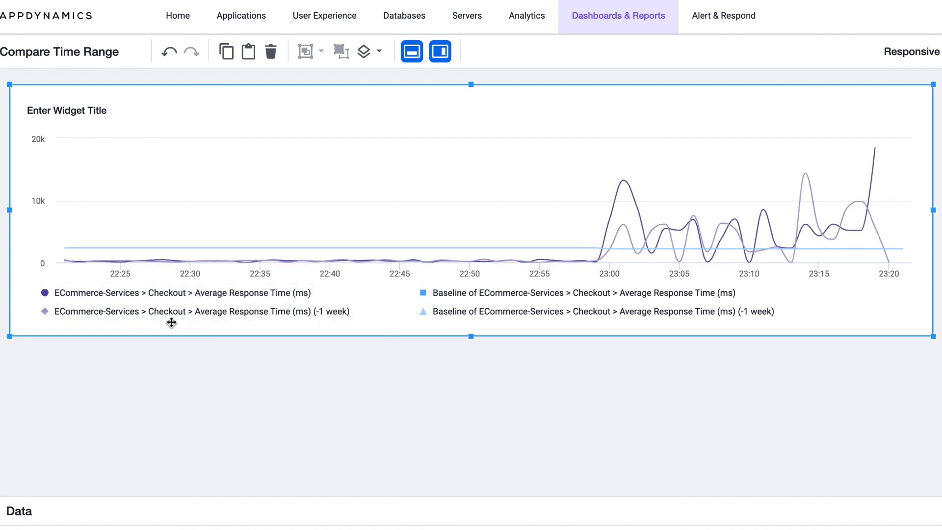
pyautogui.moveTo(164, 314)
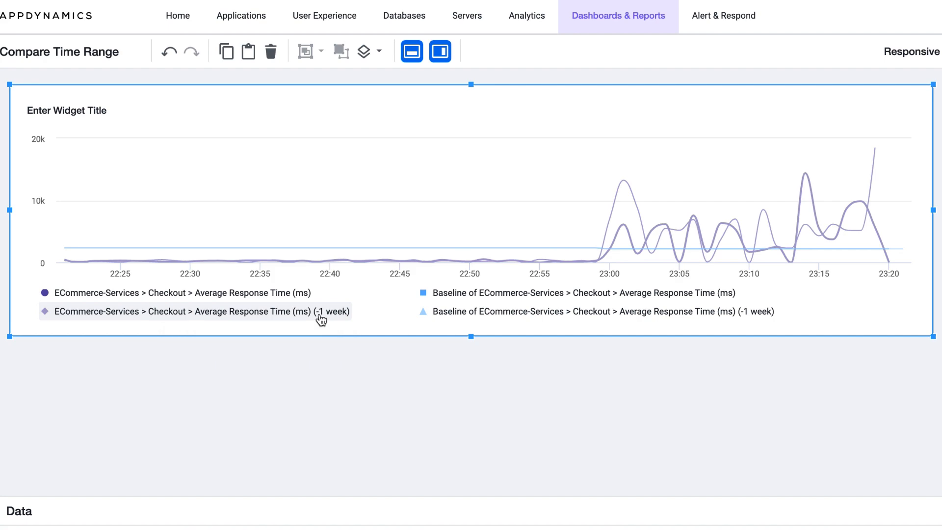
pyautogui.moveTo(342, 325)
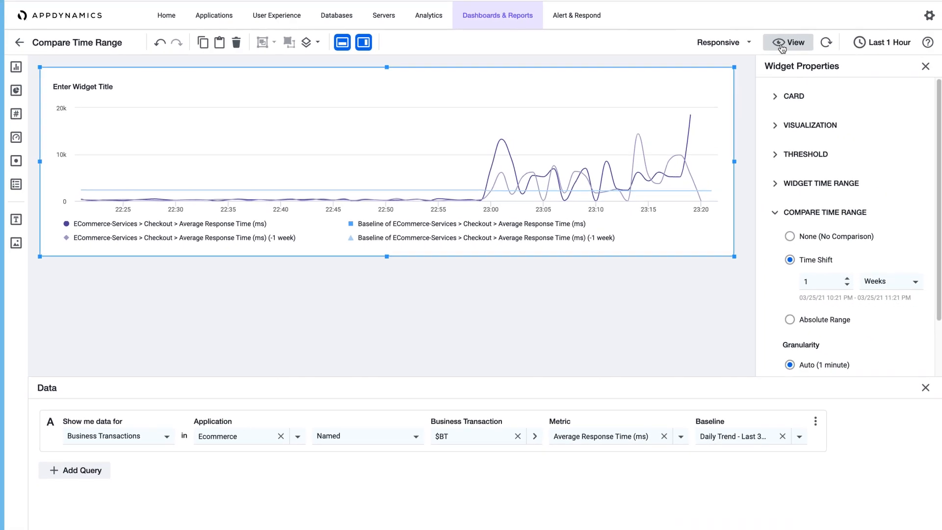
# - Switch to view mode and select Login for the $BT variable
pyautogui.click(791, 41)
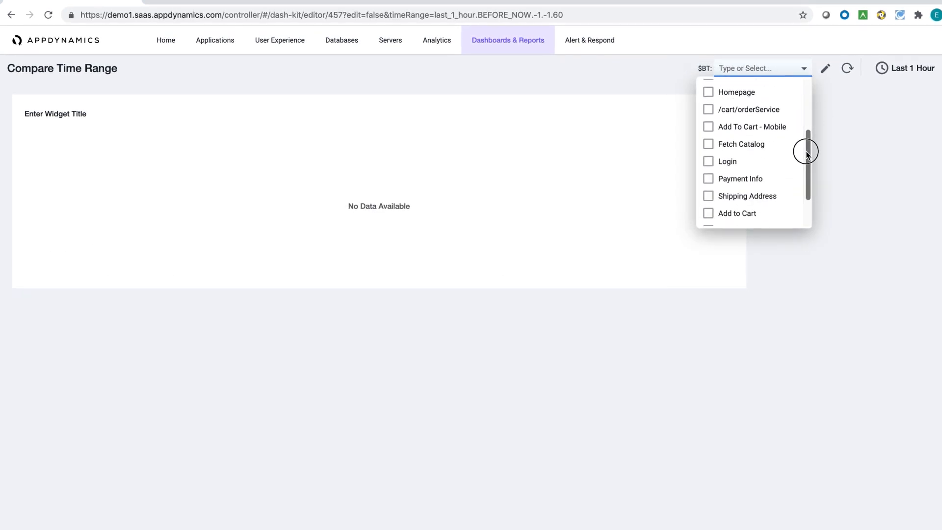
pyautogui.click(708, 161)
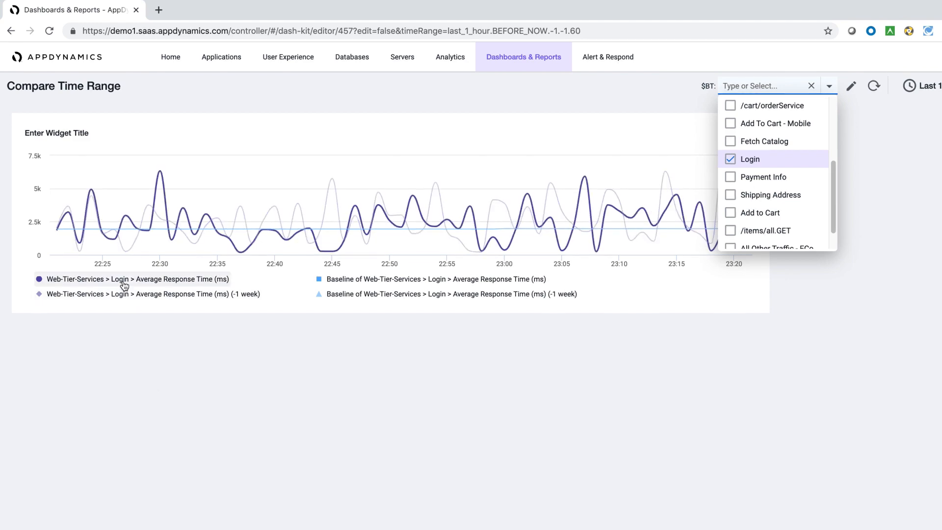
pyautogui.moveTo(123, 282)
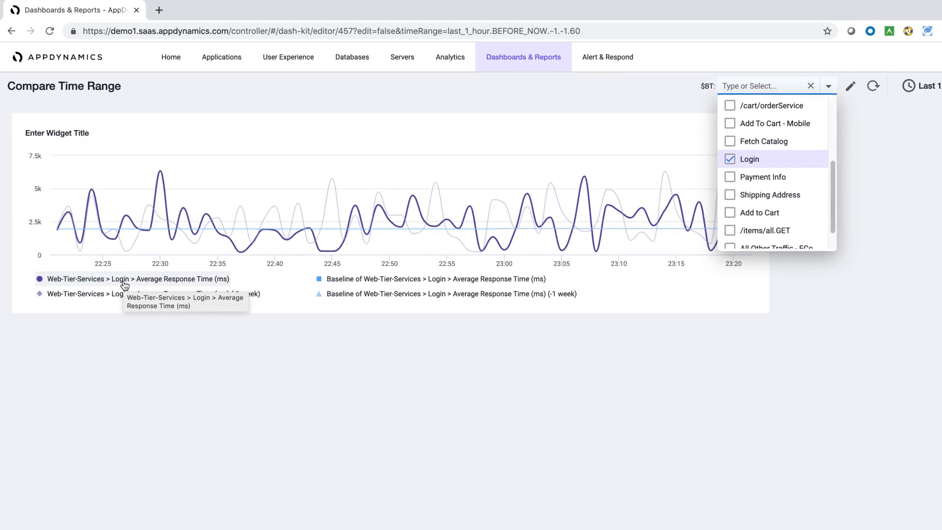